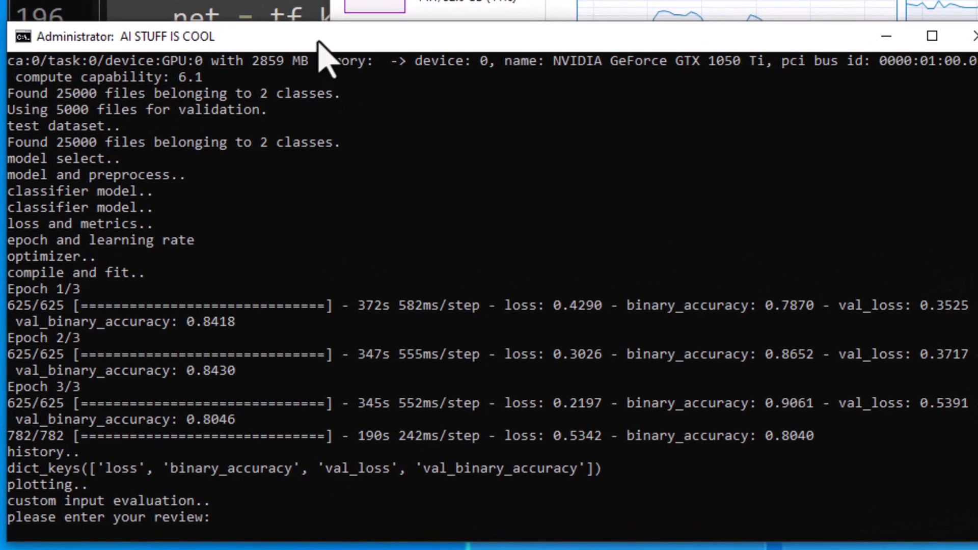
- Submit reviews 'That was an interesting movie' and 'What a waste of time that I spent 20 bucks'
text(That was an interesting movie. I really liked the way the characters developed throughout the story.)
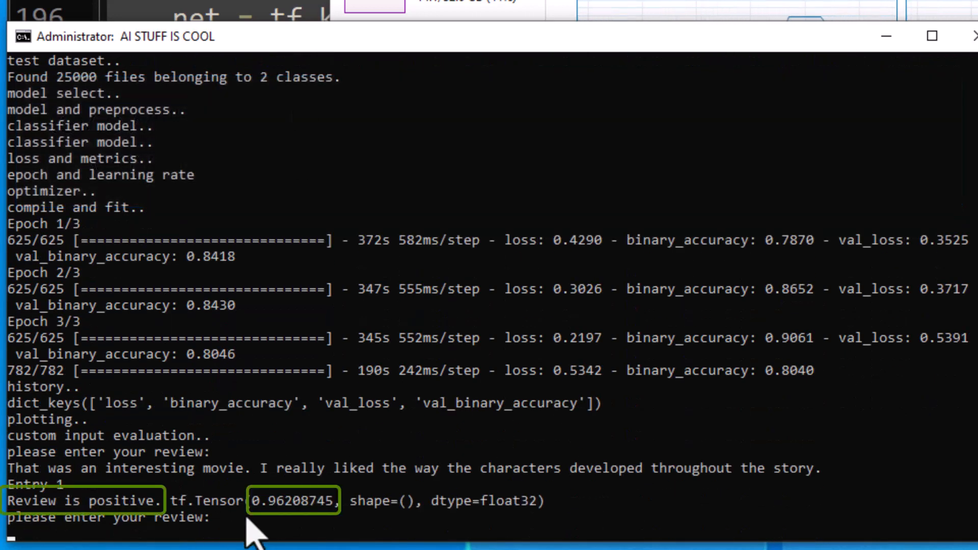
text(What a waste of time that movie was! I can't believe)
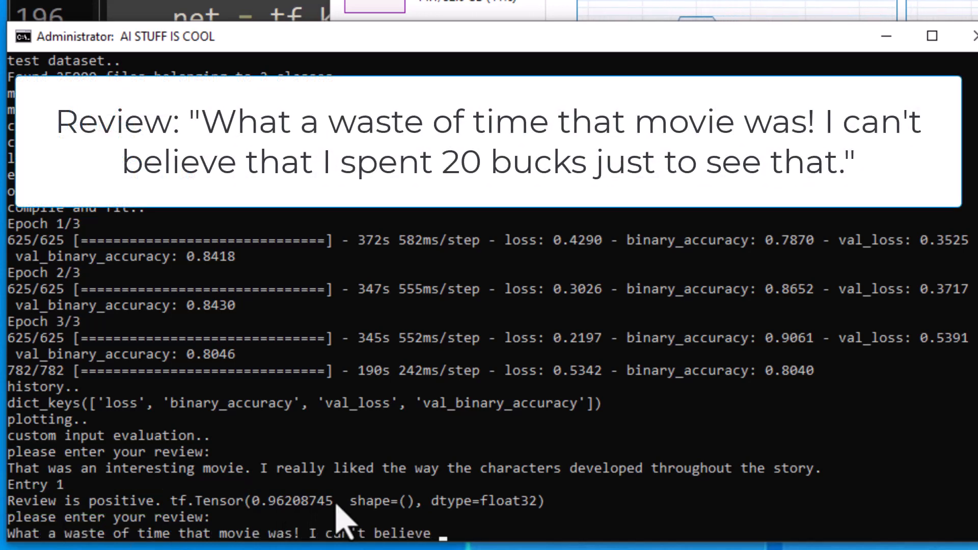
text(that I spent 20 bucks)
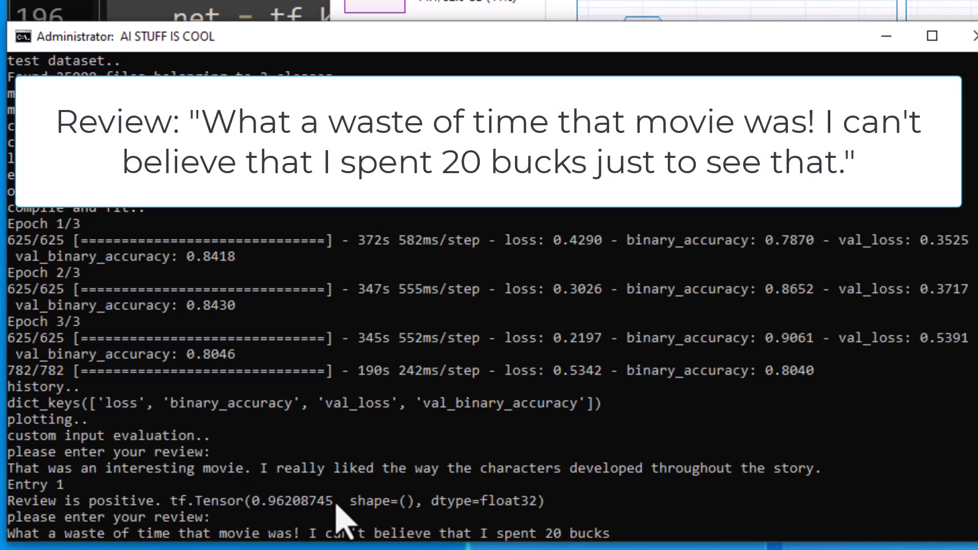
key(Enter)
text(This was an interesting movie)
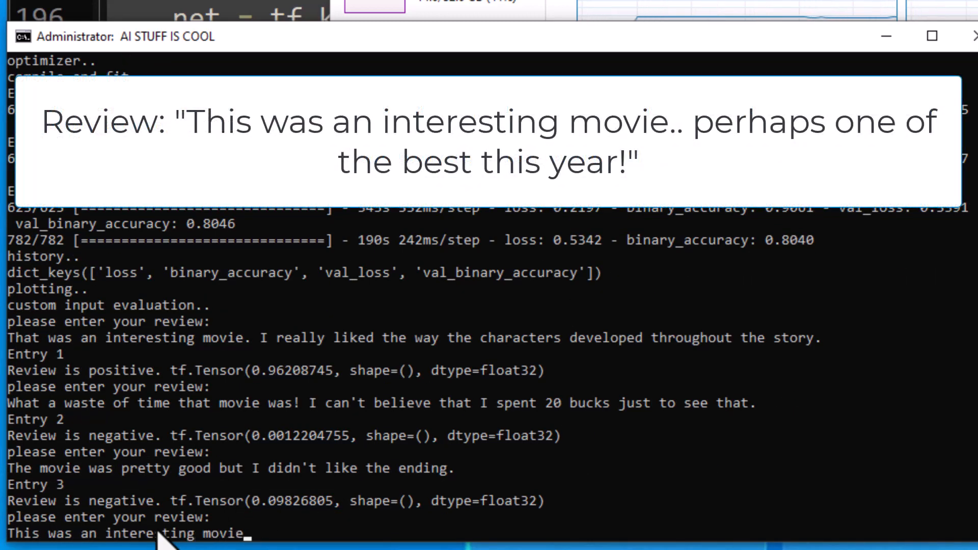
text(.. perhaps one of the best this year!)
key(enter)
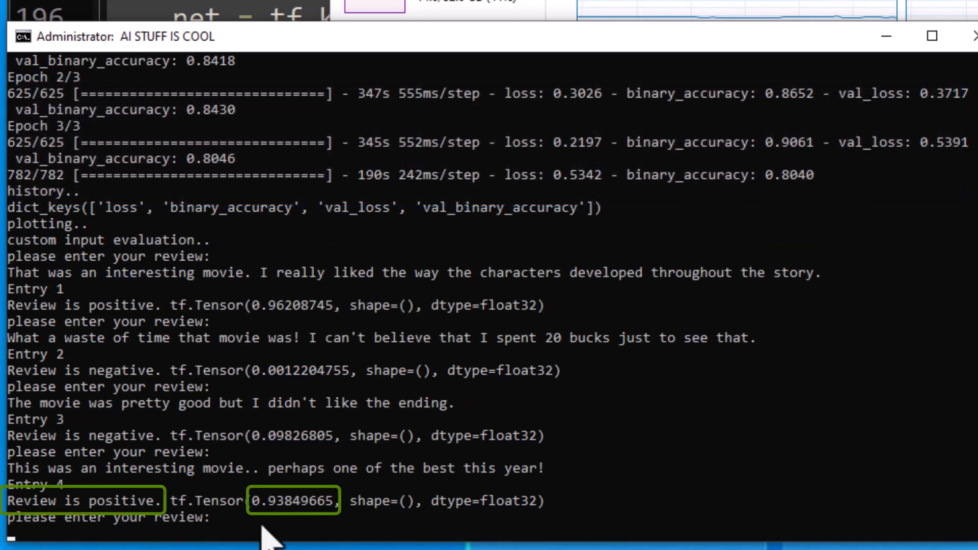
- Submit the review about the director and the terrible sets for a sentiment prediction
text(How about that, director Jim Wilson really outdid himself this time.)
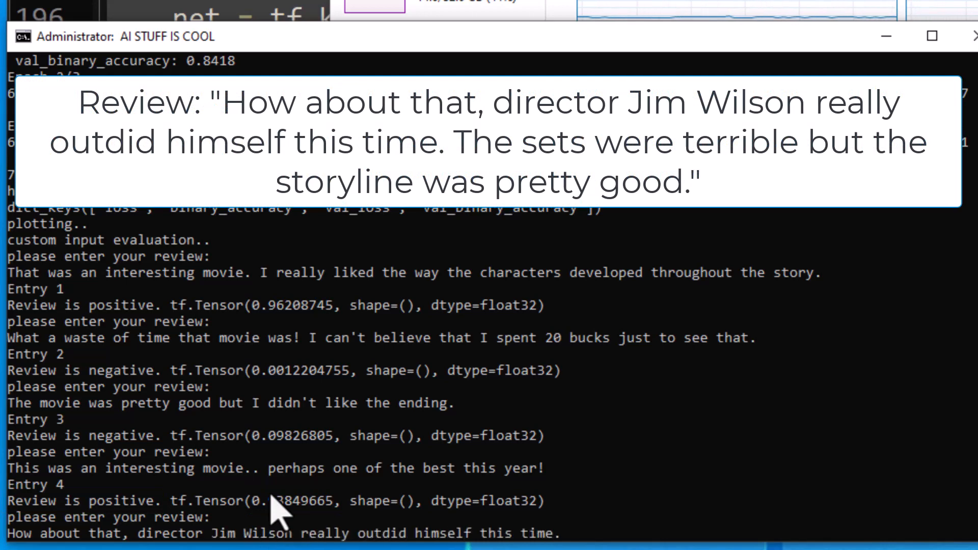
text(The sets were terribl)
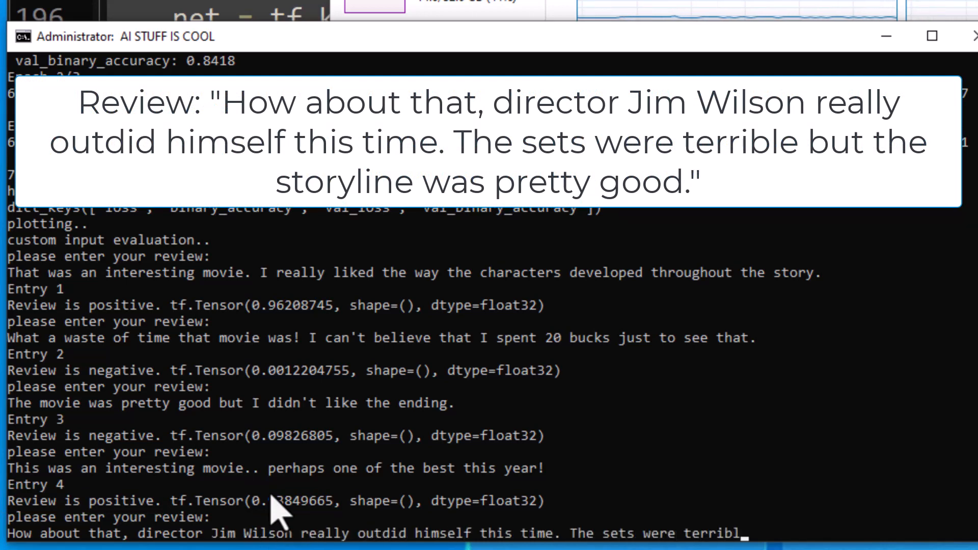
key(enter)
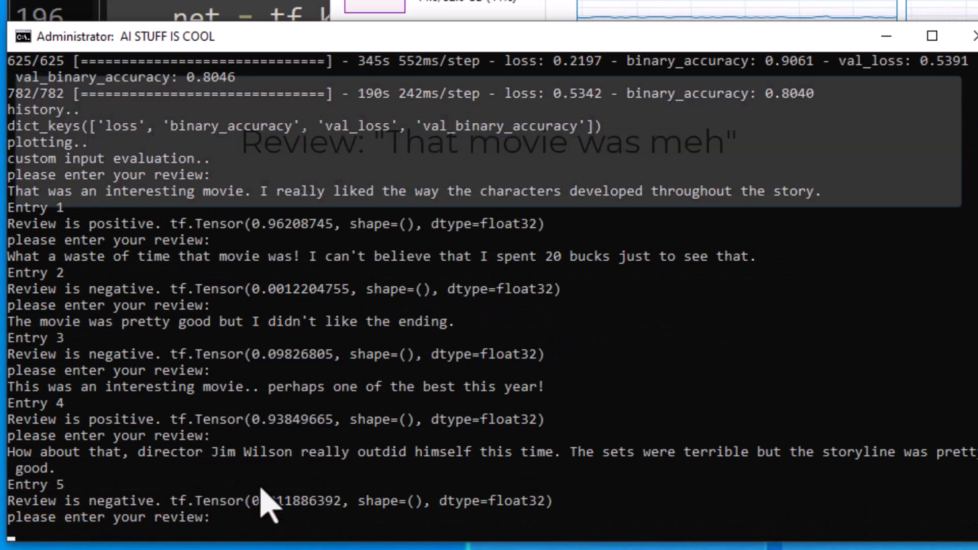
- Classify more reviews, including 'That movie was meh' and a 'lukewarm at best' review
text(That movie was meh)
text(This was an excellent example of apocolyptic fiction.)
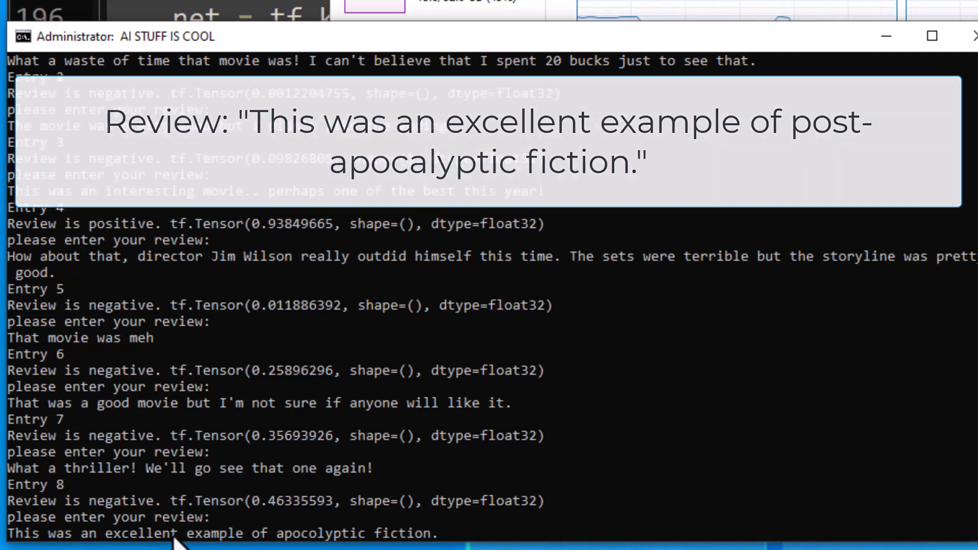
key(enter)
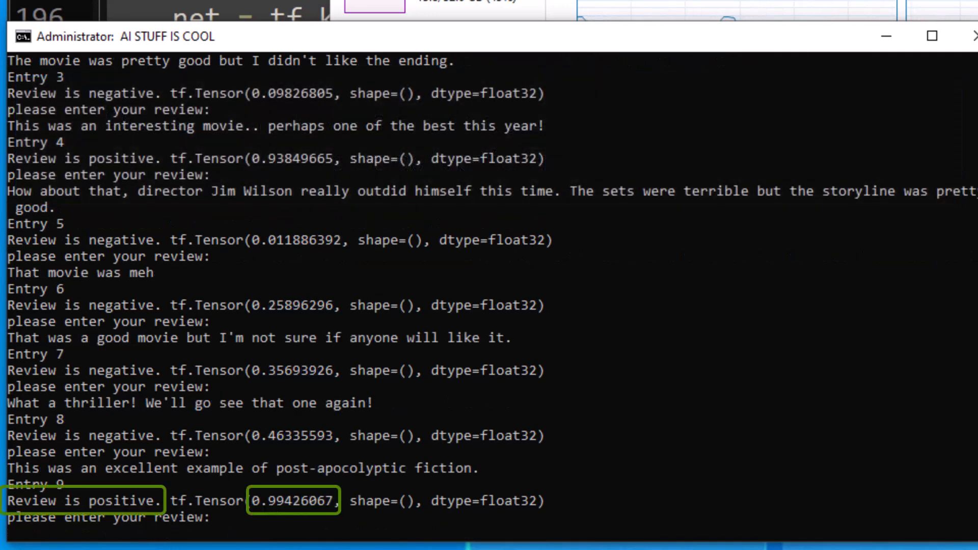
text(This was an interesting attempt at making a historical fiction)
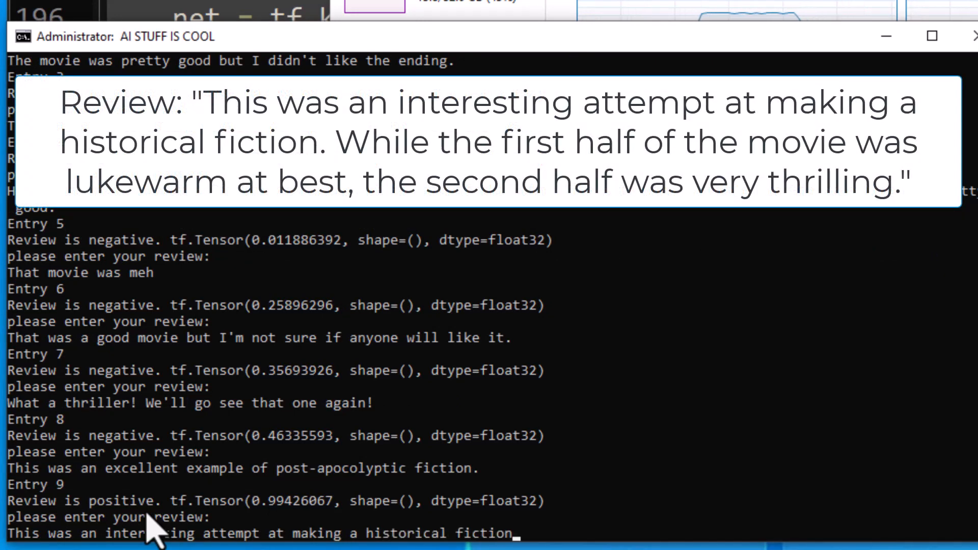
text(W)
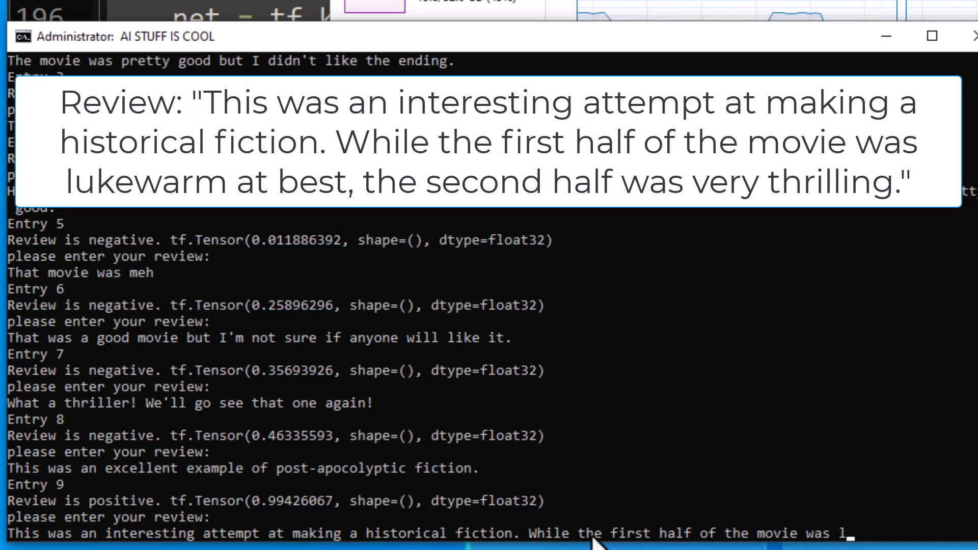
text(ukewarm at best, the second half was very thrilli)
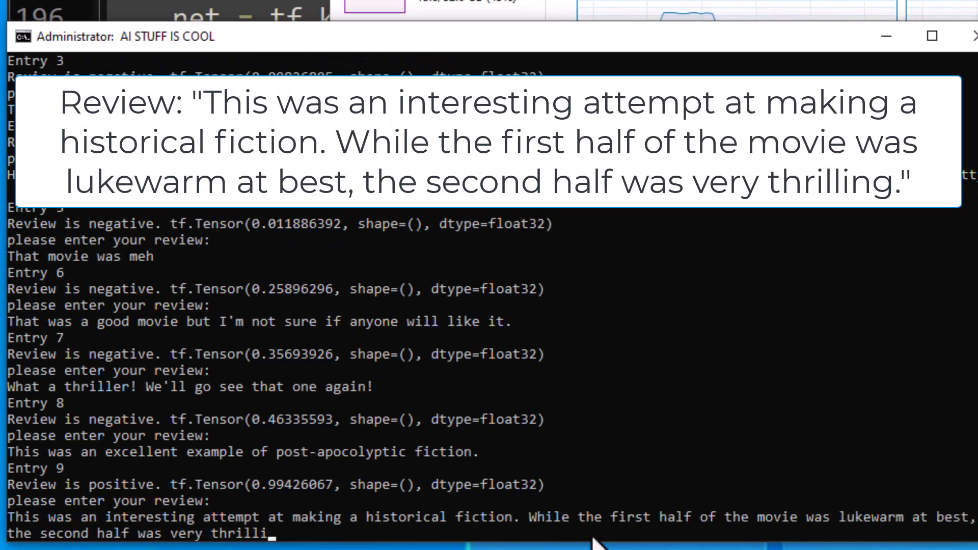
key(enter)
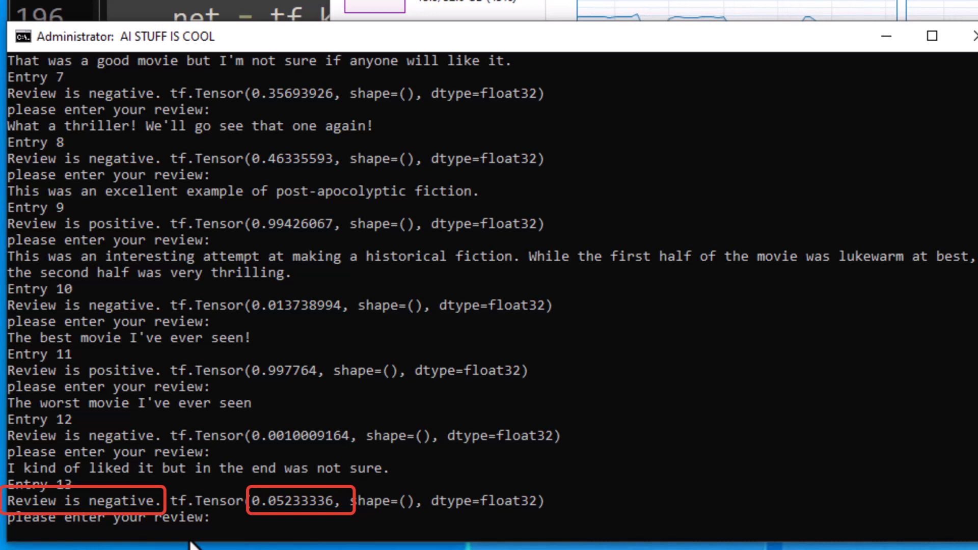
- Type a review beginning 'Overall, this was a' at the review prompt
text(Overall, this was a)
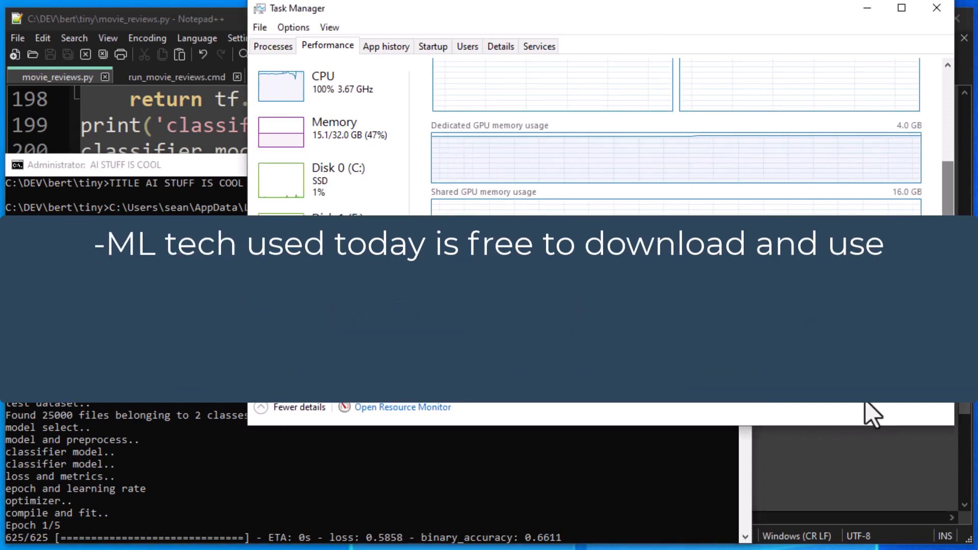
click(99, 180)
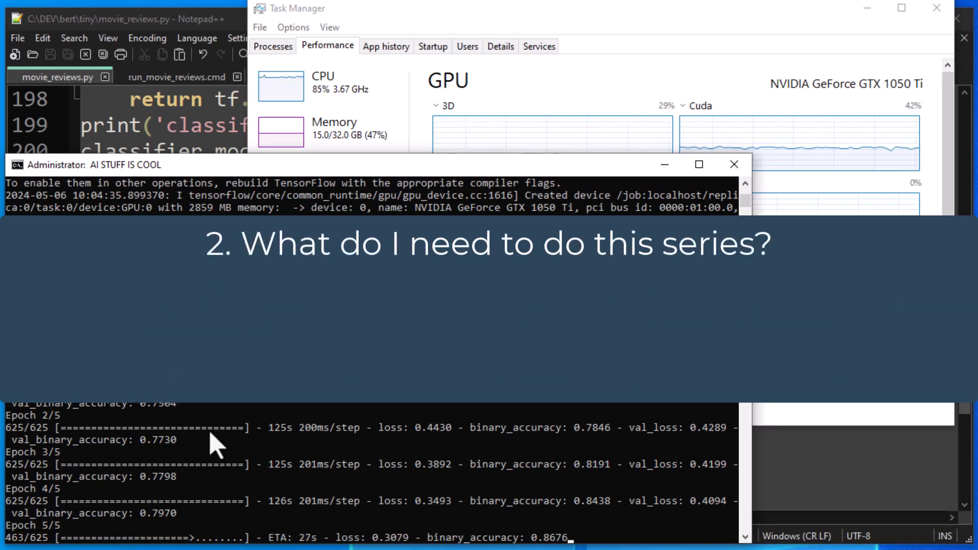
mouse_move(236, 409)
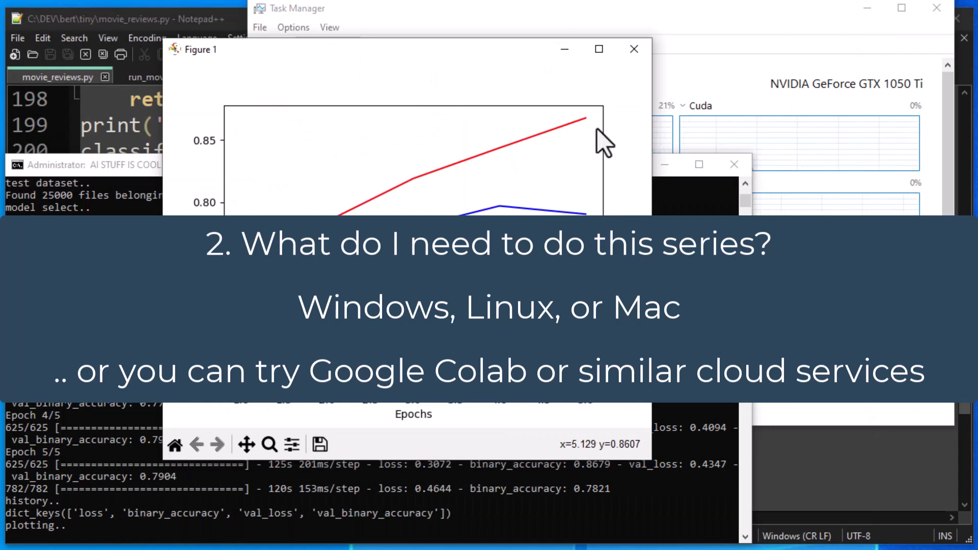
mouse_move(602, 140)
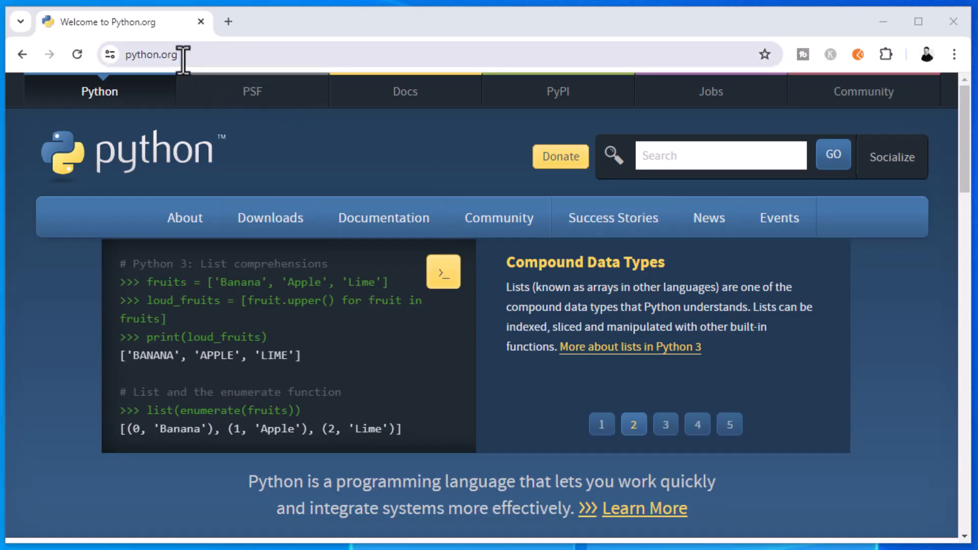
- Scroll python.org/downloads down to the Active Python Releases table and specific release list
click(270, 218)
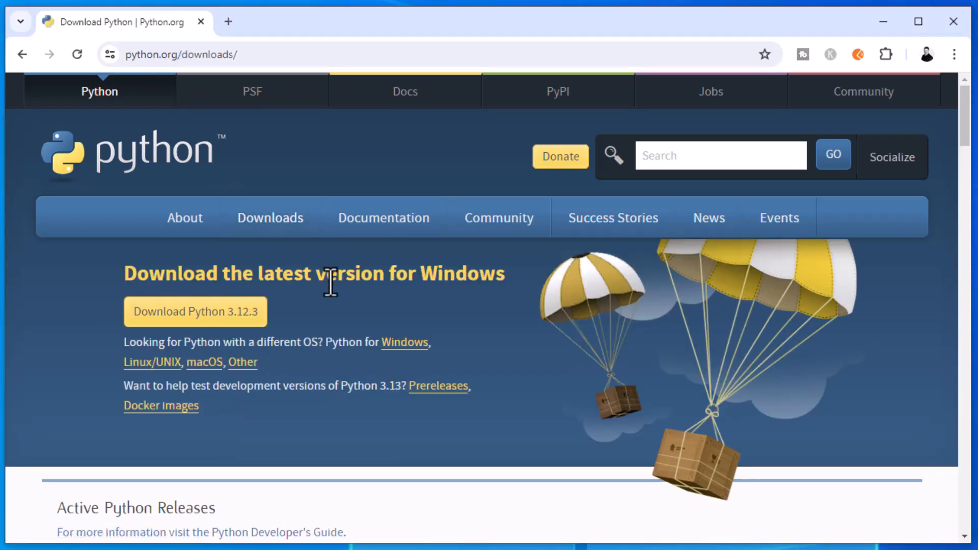
scroll(down, 3)
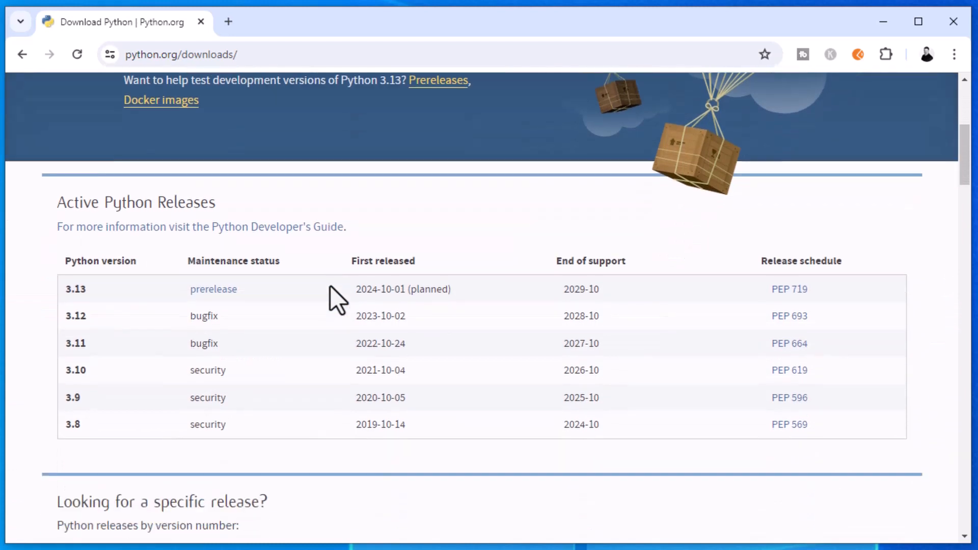
scroll(down, 3)
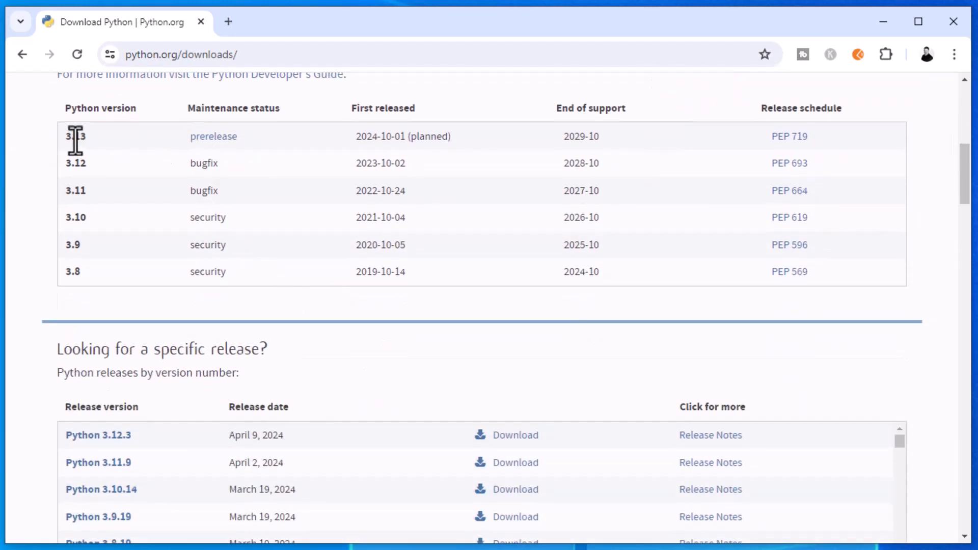
mouse_move(87, 290)
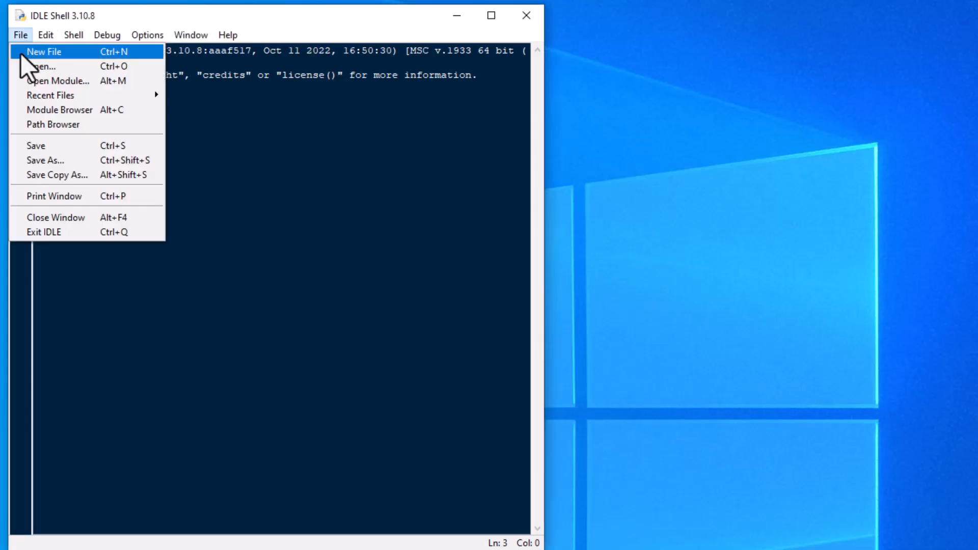
- Write a new script printing 'you can start coding in the IDLE editor' and that ML runs in a command window
click(44, 51)
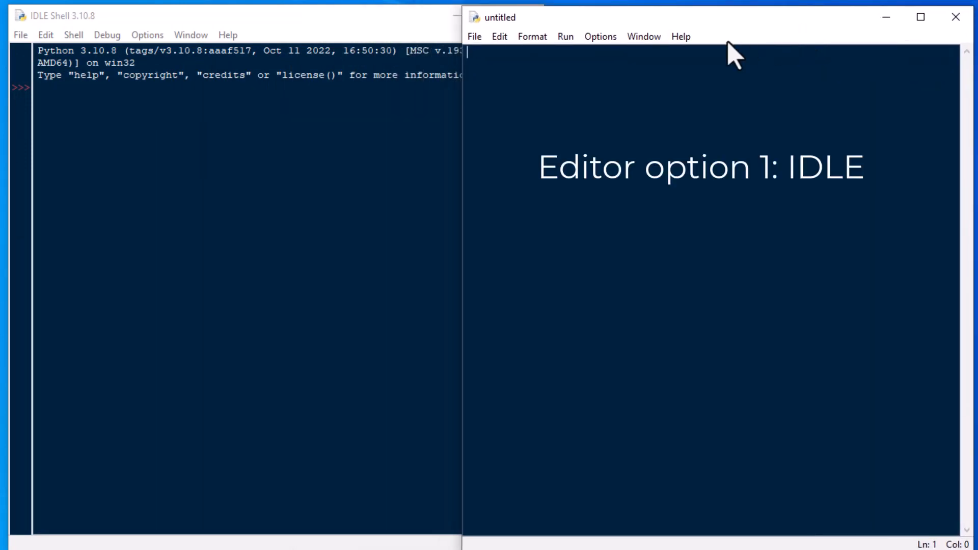
text(print('you can start coding in)
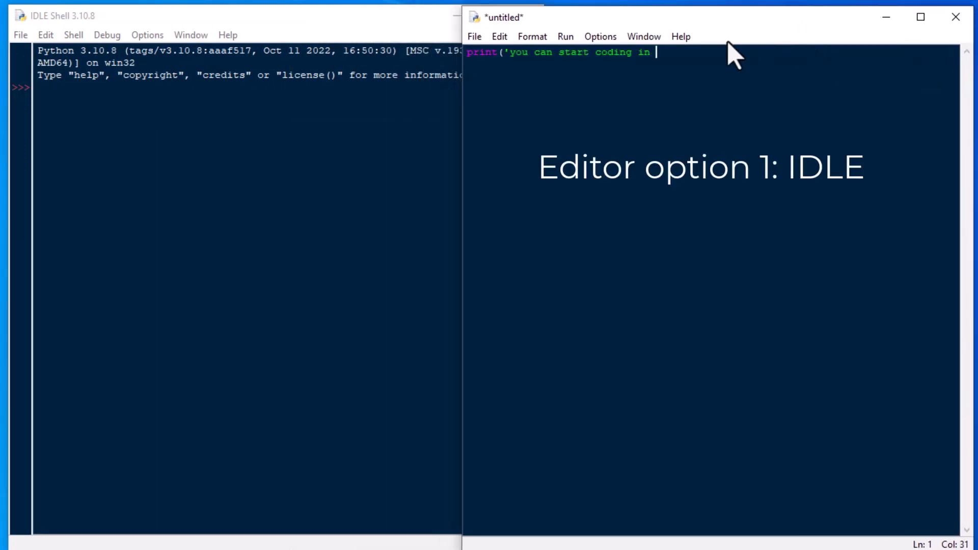
text(the IDLE editor)
text(print('but we are not going to run our ML here, we wi)
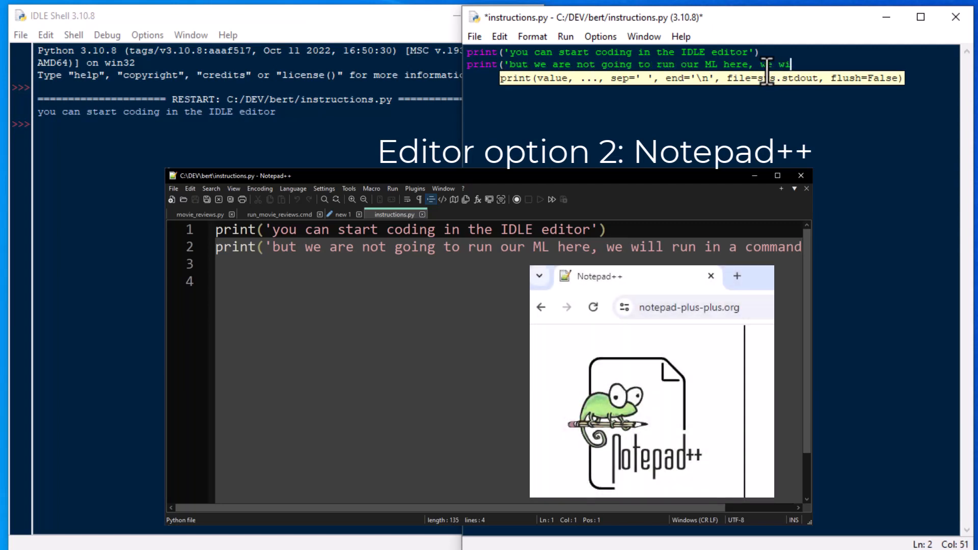
text(ll run in a command window)
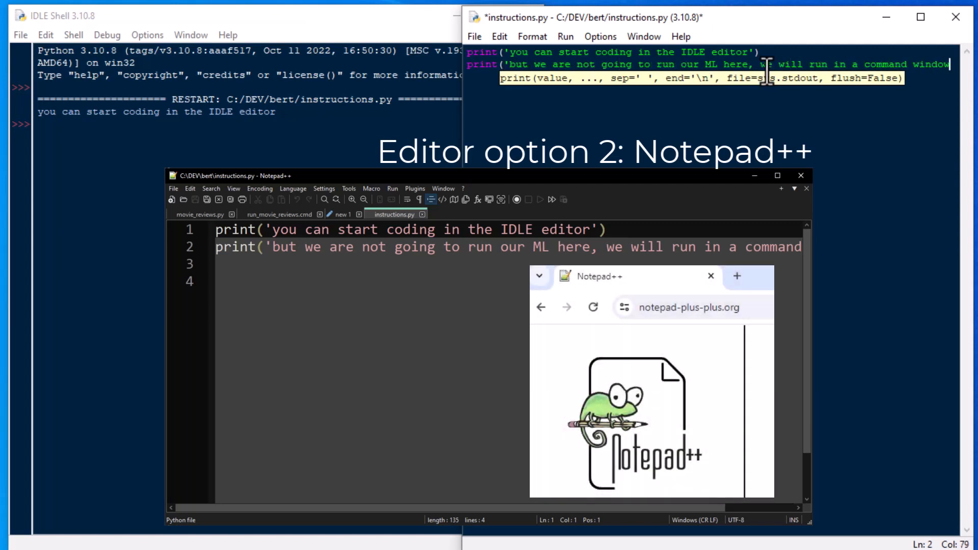
click(474, 36)
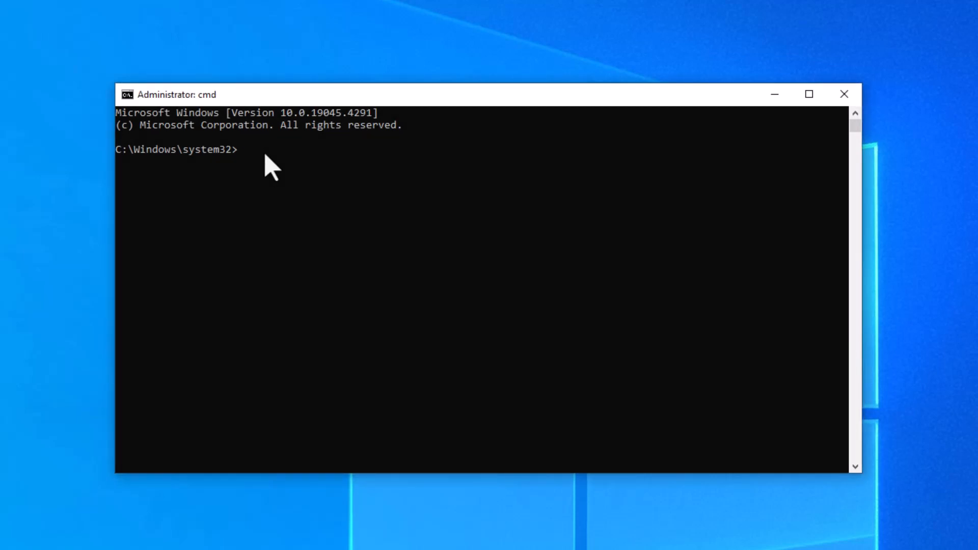
- Enter the command CD C:\dev\bert in the administrator command window
text(CD)
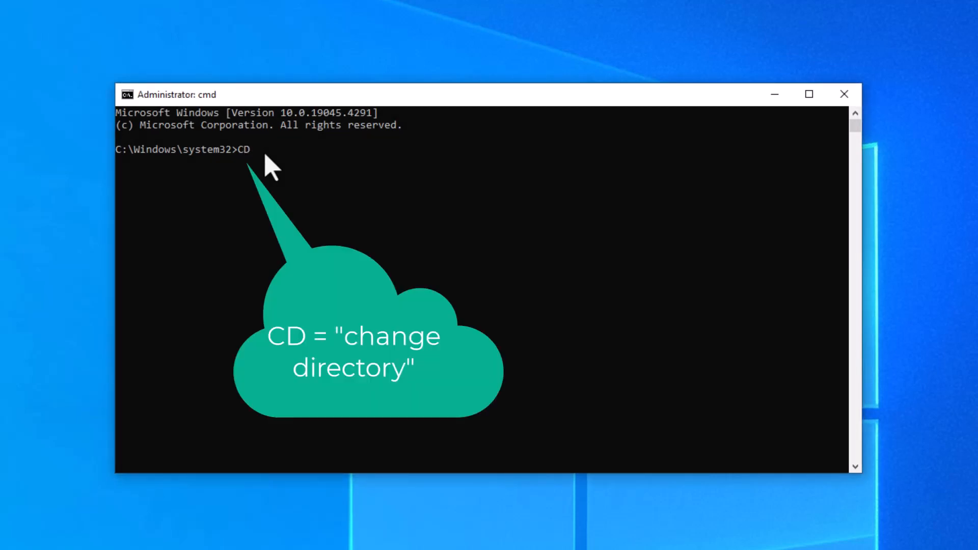
text(C:\de)
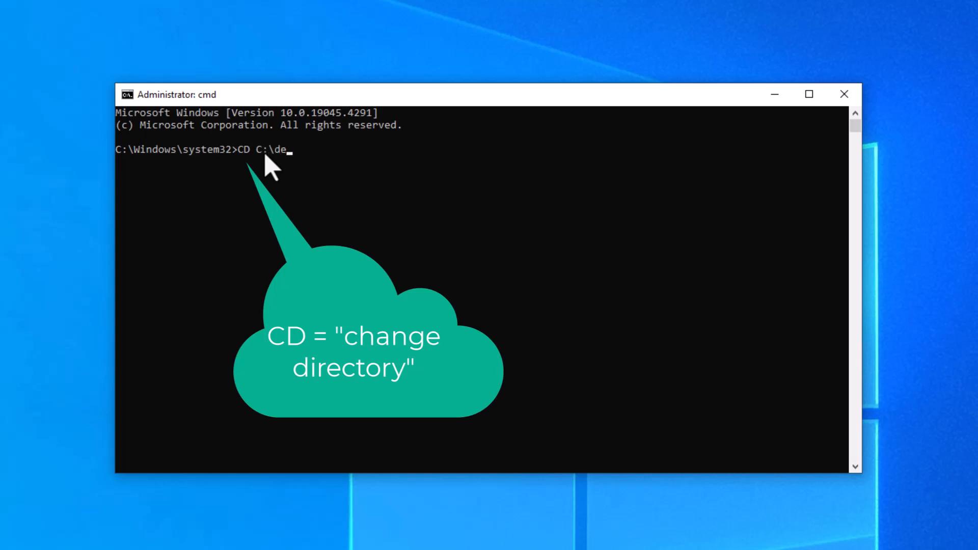
text(v\bert)
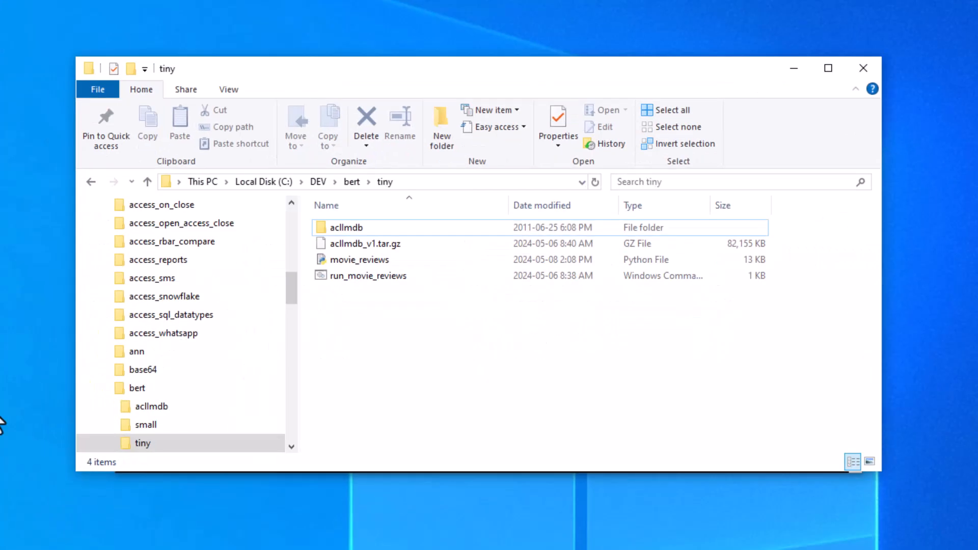
- Browse aclImdb > train > pos and open one positive review text file
double_click(345, 227)
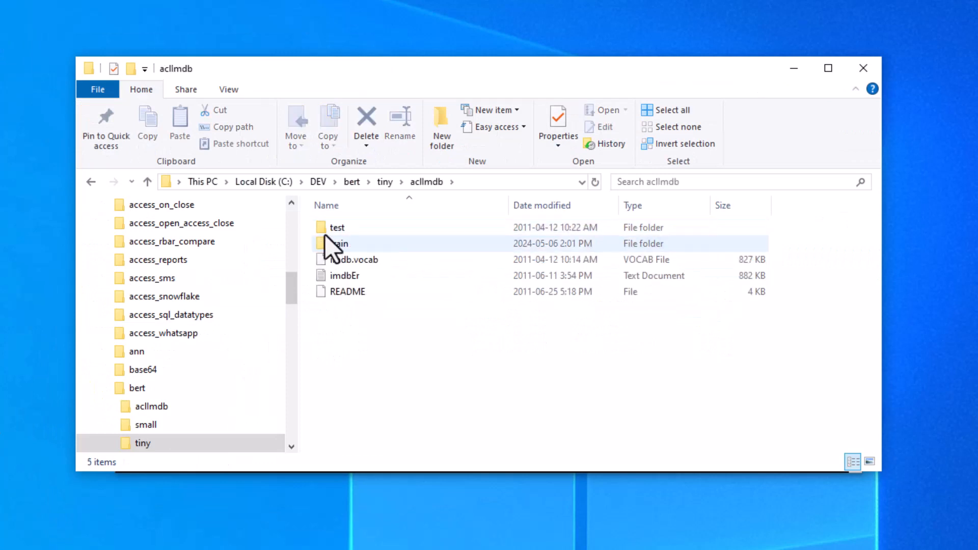
double_click(342, 244)
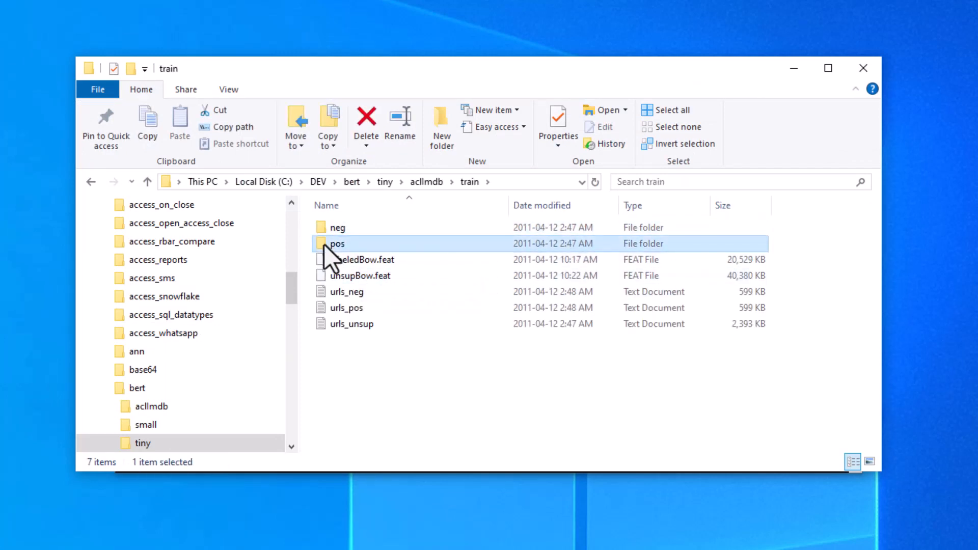
double_click(337, 244)
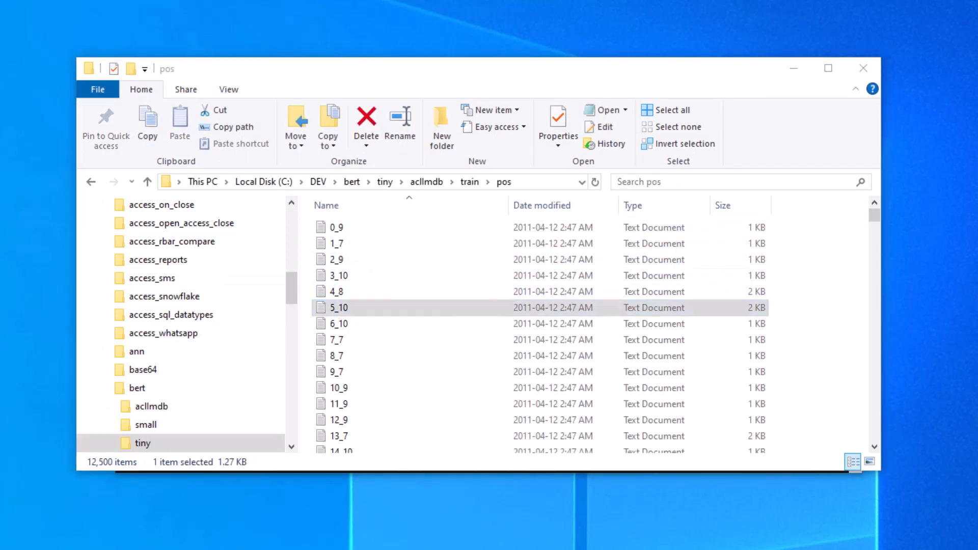
mouse_move(338, 292)
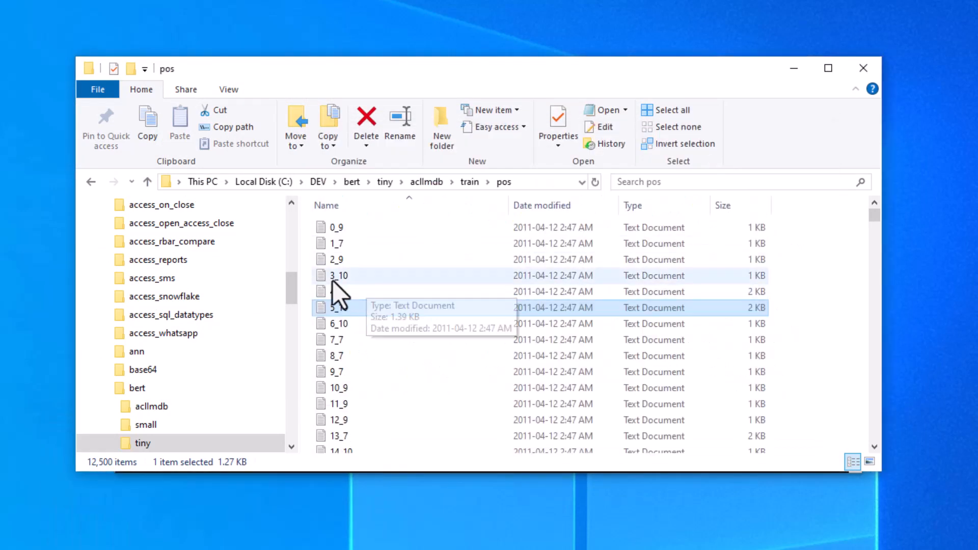
double_click(339, 308)
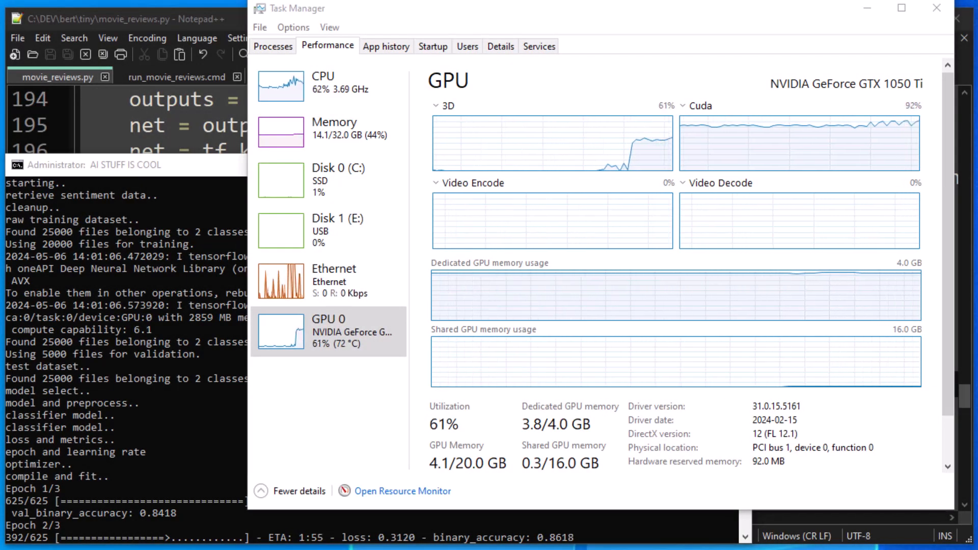
- Select GPU 0's Cuda usage graph in Task Manager's Performance tab
click(800, 137)
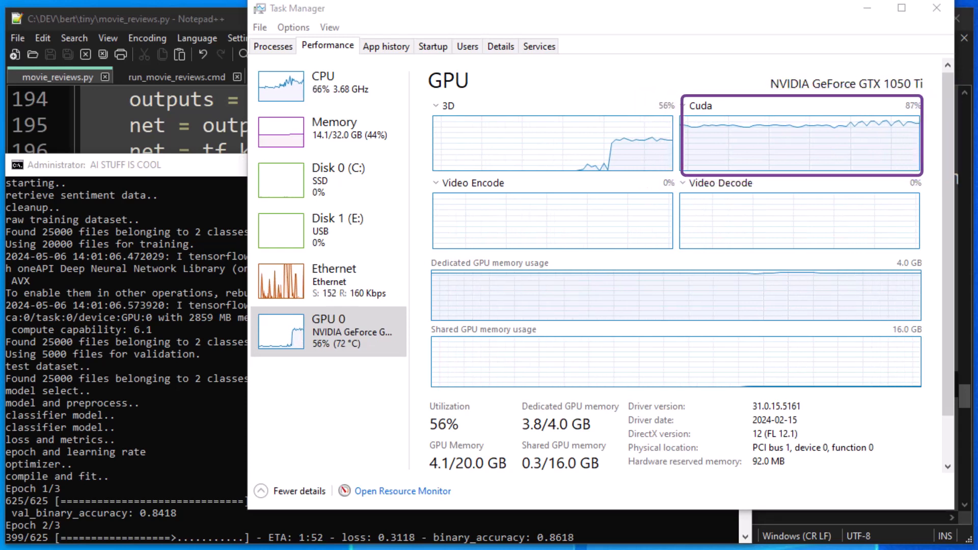